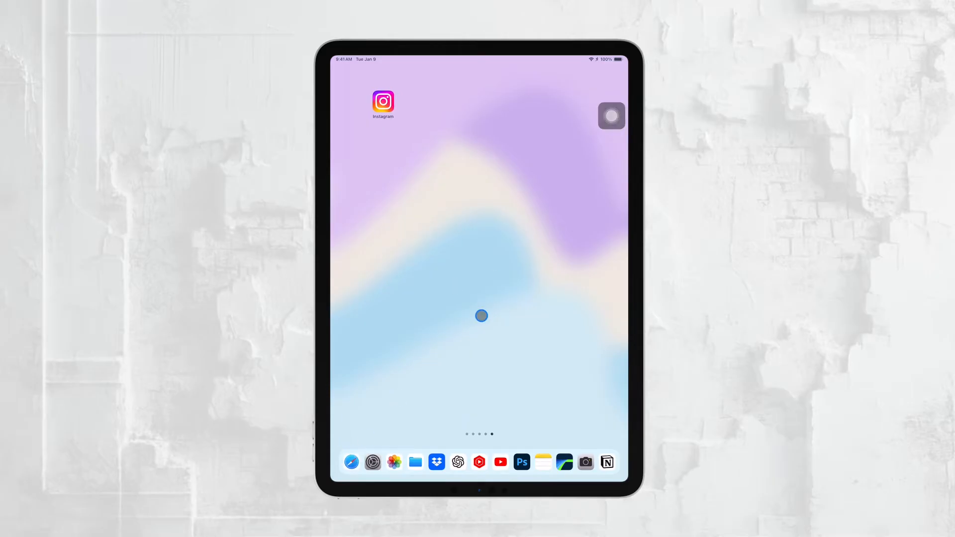
Step: Search Safari for 'set up ipad for child' and open Apple's Family Sharing child-setup guide
{"action": "scroll", "scroll_direction": "left", "scroll_amount": 3}
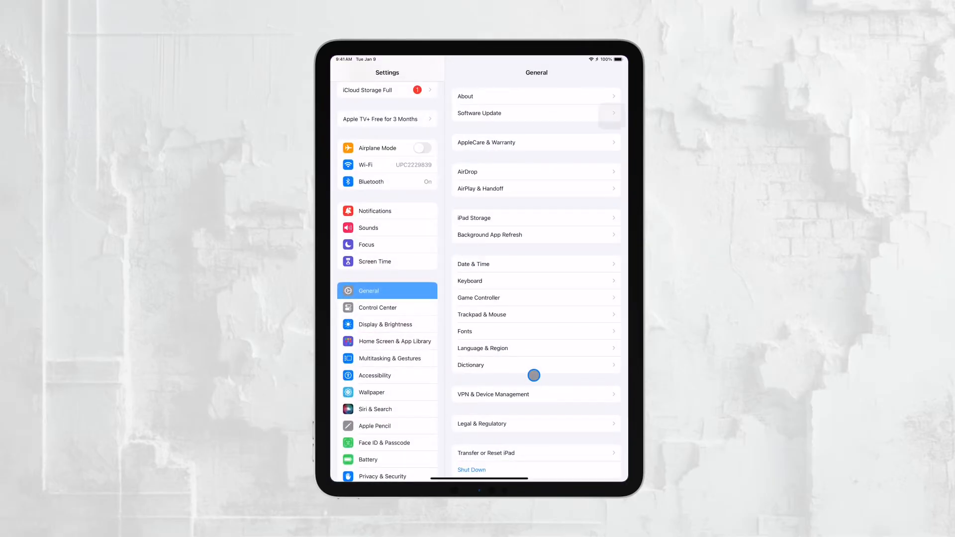
{"action": "mouse_move", "coordinate": [454, 279]}
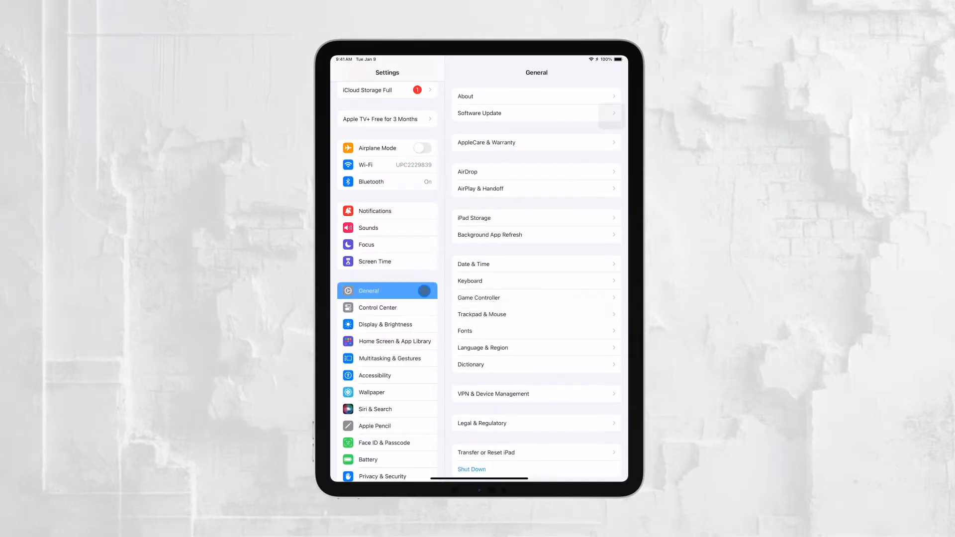
{"action": "scroll", "scroll_direction": "down", "scroll_amount": 3}
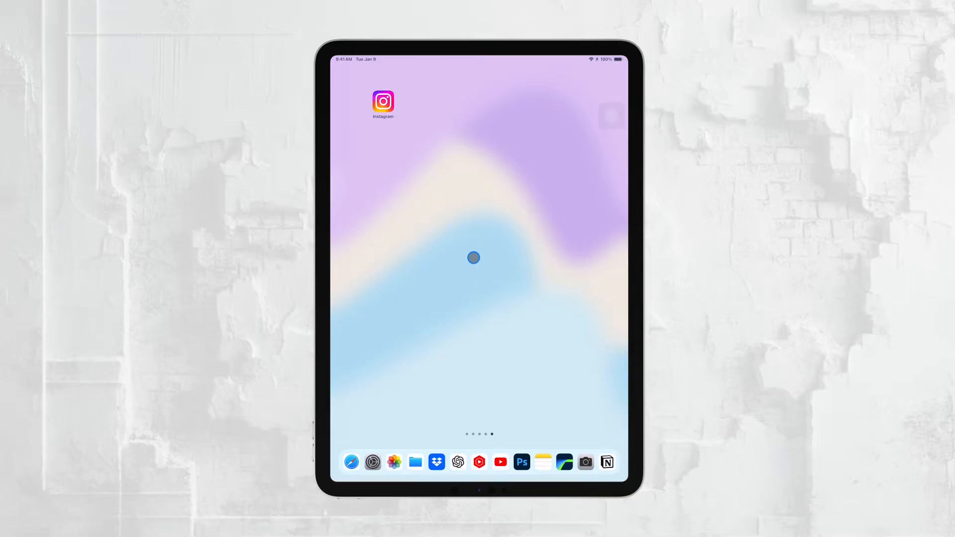
{"action": "mouse_move", "coordinate": [363, 401]}
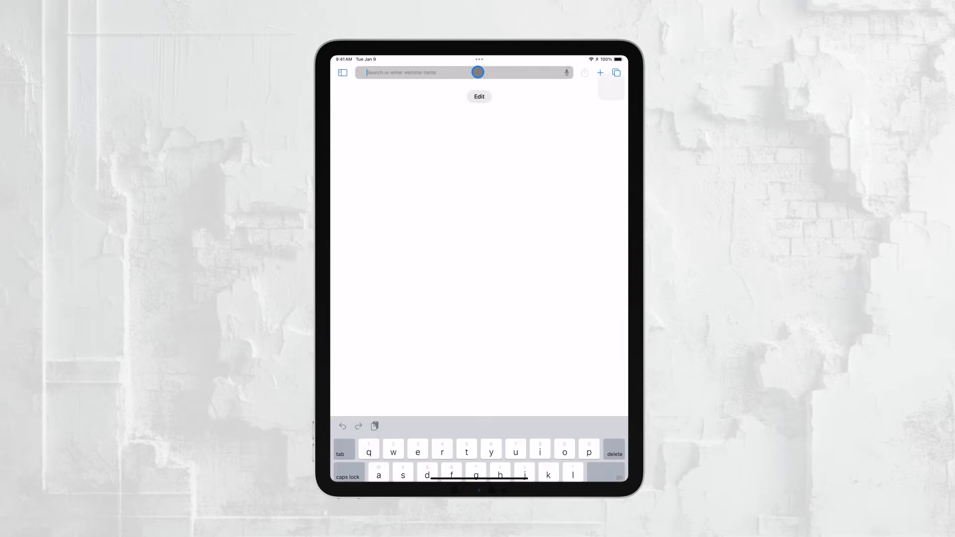
{"action": "type", "text": "socialblade.com"}
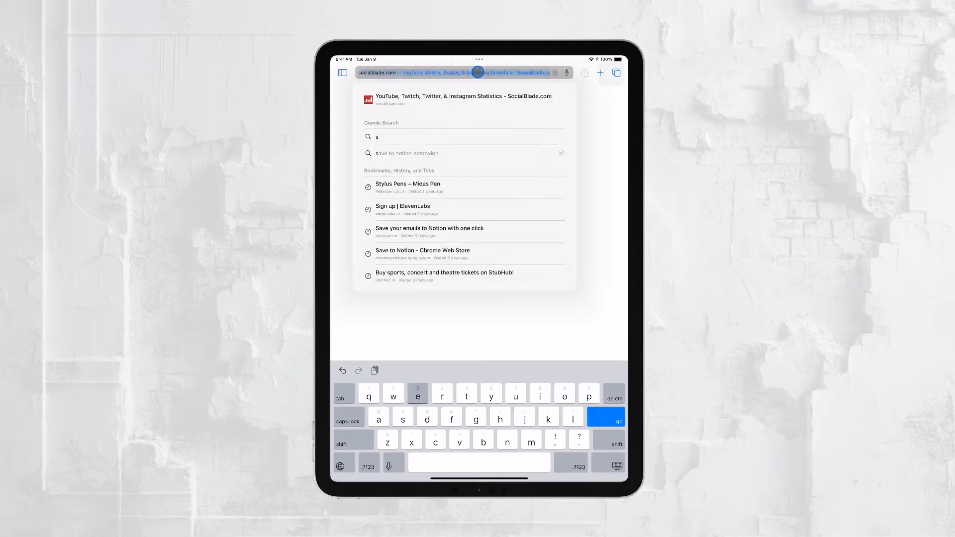
{"action": "type", "text": "set up ipad for child"}
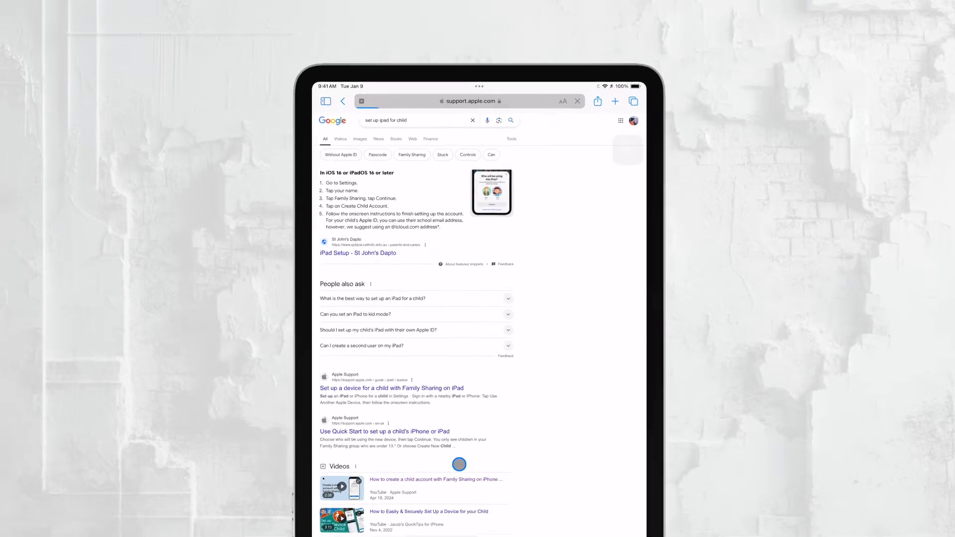
{"action": "left_click", "coordinate": [392, 388]}
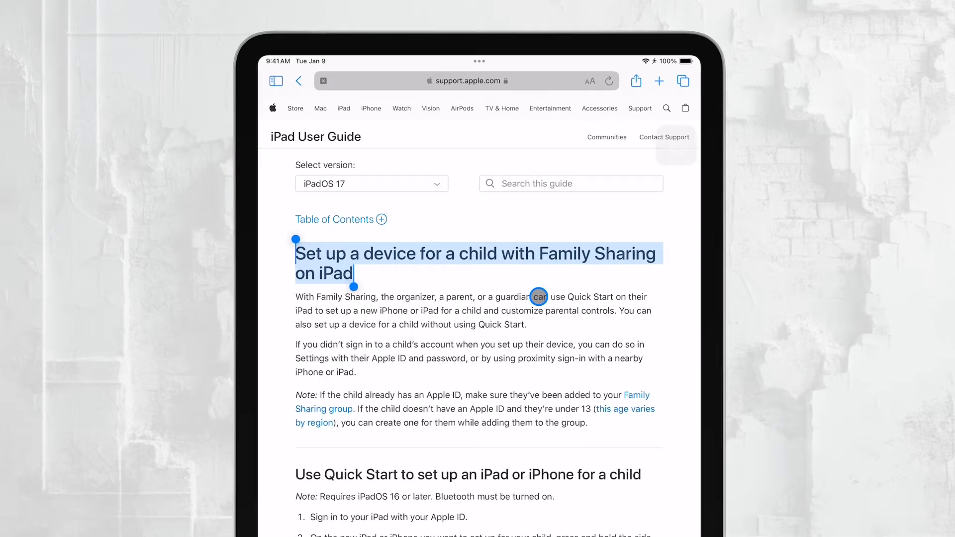
{"action": "scroll", "scroll_direction": "down", "scroll_amount": 3}
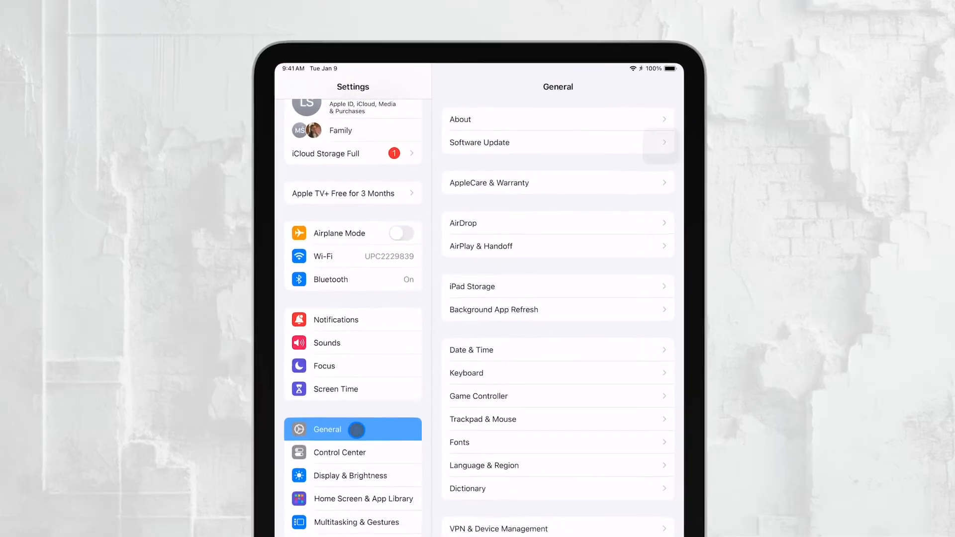
{"action": "left_click", "coordinate": [353, 106]}
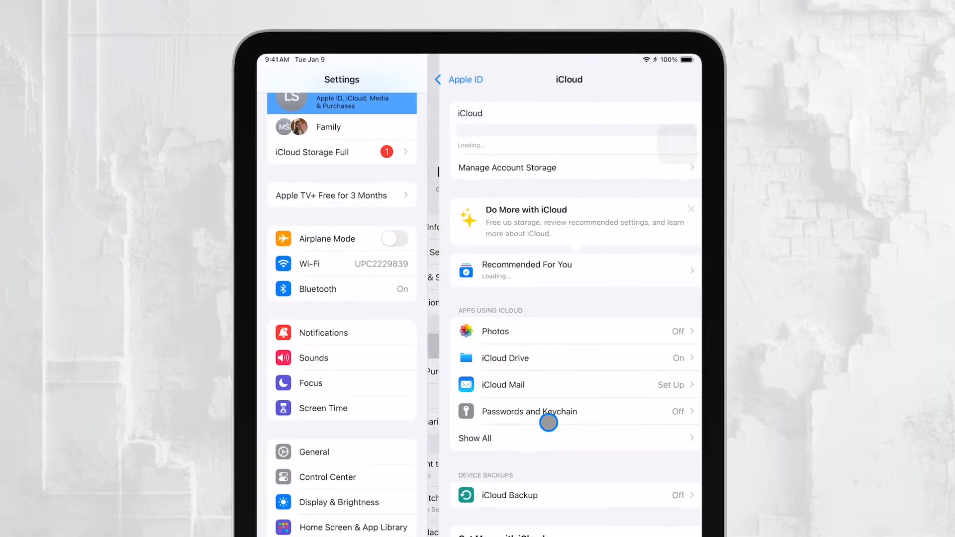
{"action": "left_click", "coordinate": [527, 495]}
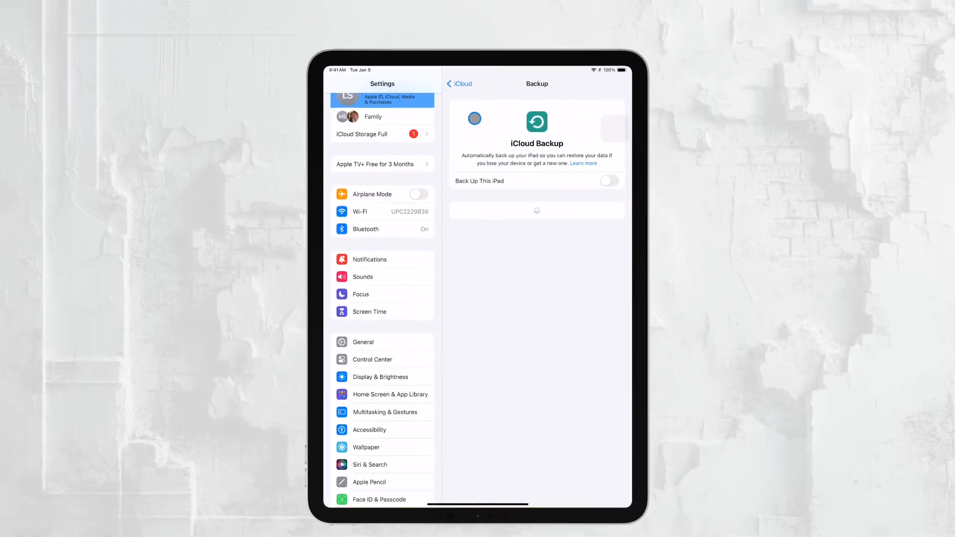
{"action": "left_click", "coordinate": [363, 341]}
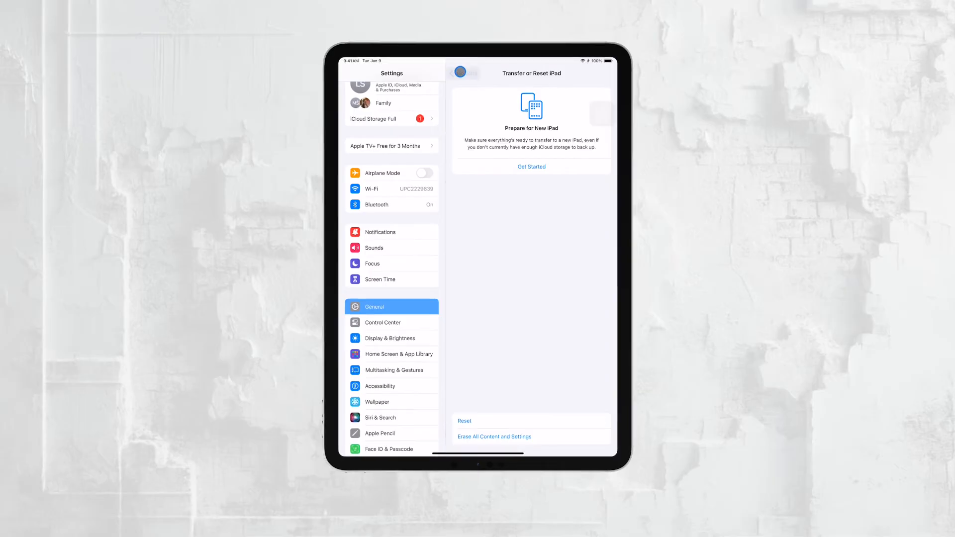
{"action": "left_click", "coordinate": [458, 74]}
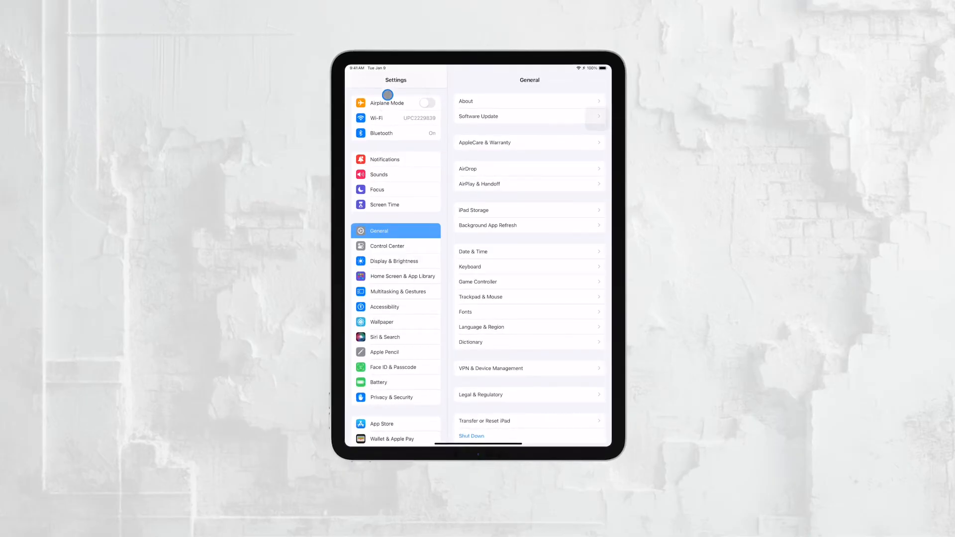
{"action": "mouse_move", "coordinate": [399, 269]}
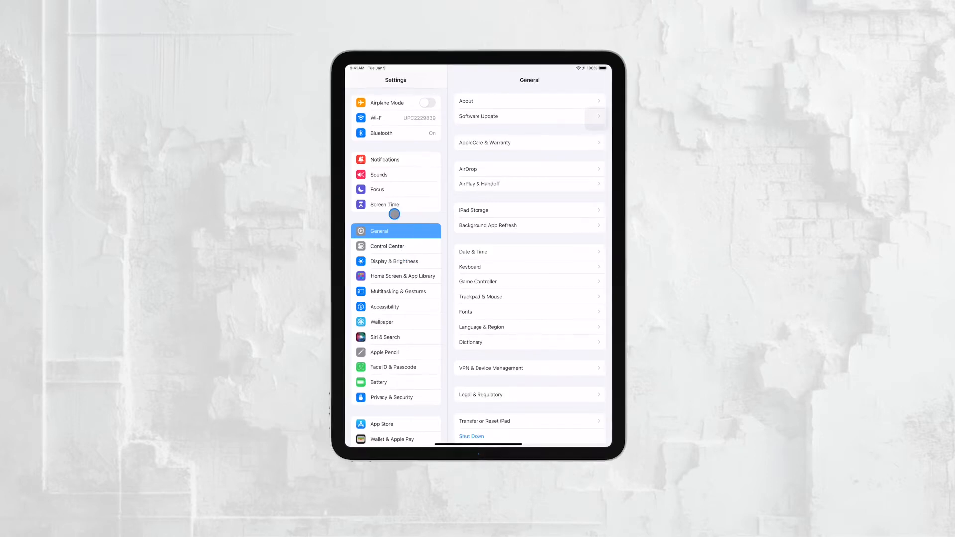
Step: View Screen Time activity, then return to the overview showing the 6h 7m daily average
{"action": "left_click", "coordinate": [384, 204]}
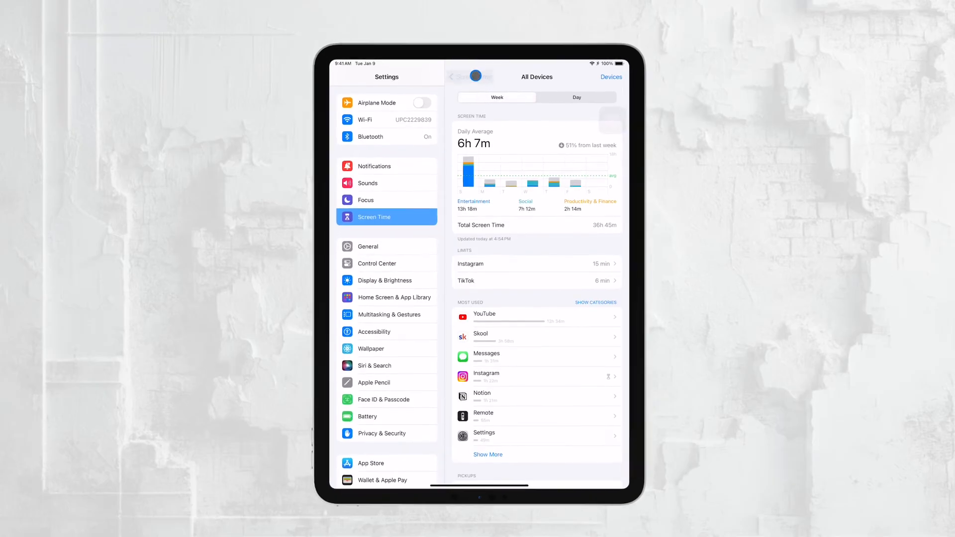
{"action": "left_click", "coordinate": [454, 77]}
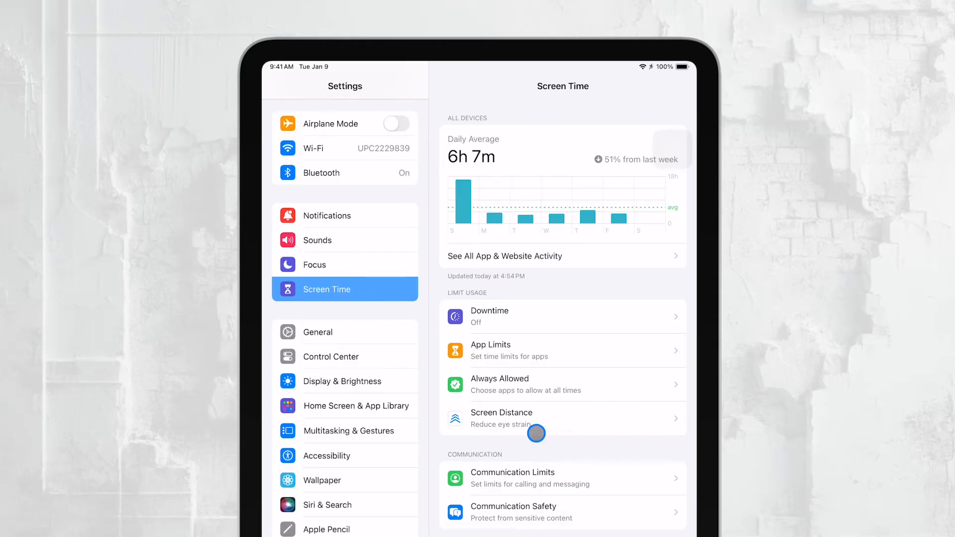
{"action": "mouse_move", "coordinate": [548, 478]}
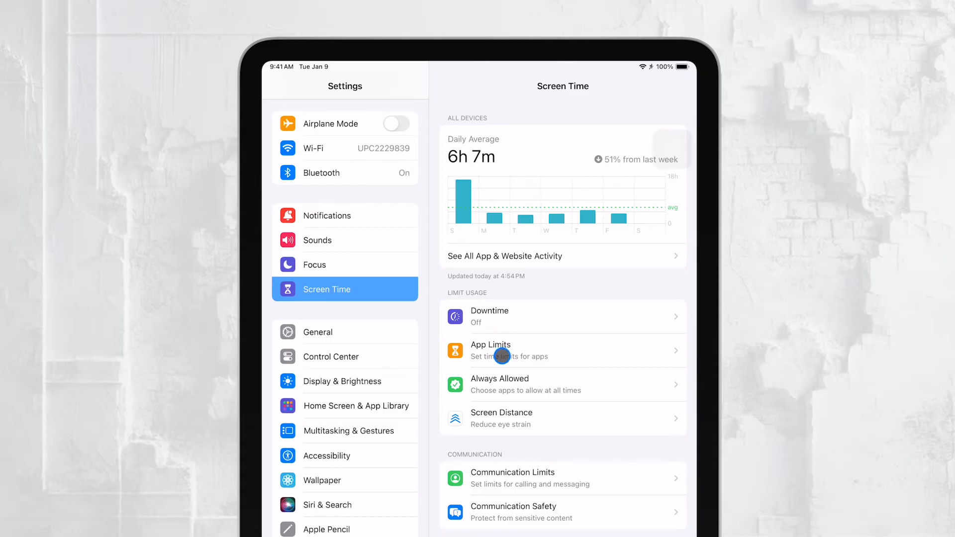
Step: Review App Limits, keeping Instagram at 15 min and setting TikTok to 6 min daily
{"action": "left_click", "coordinate": [509, 351]}
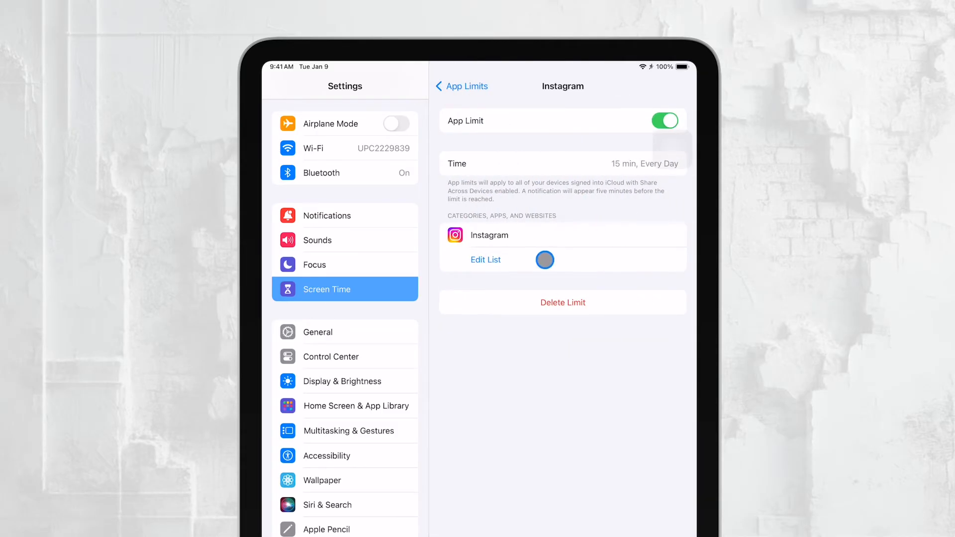
{"action": "left_click", "coordinate": [548, 163]}
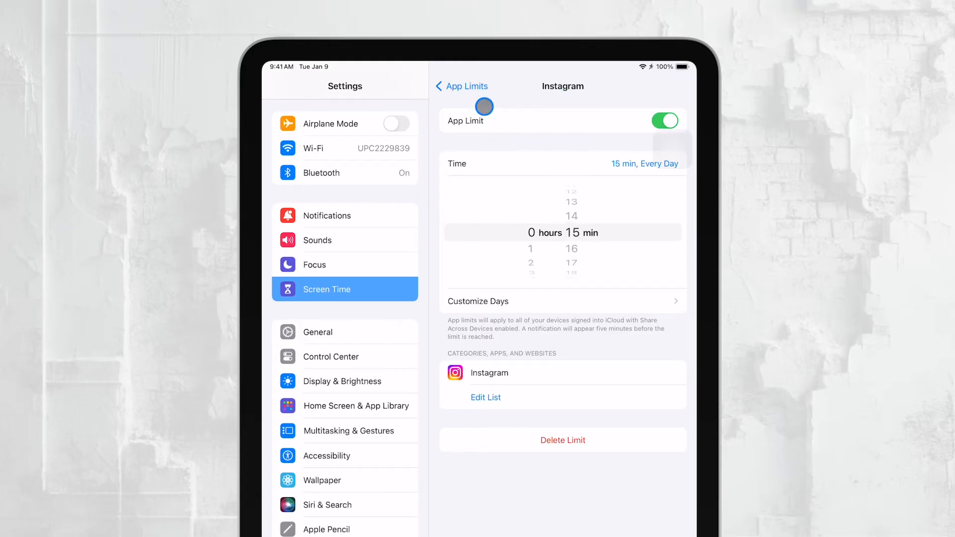
{"action": "left_click", "coordinate": [461, 86]}
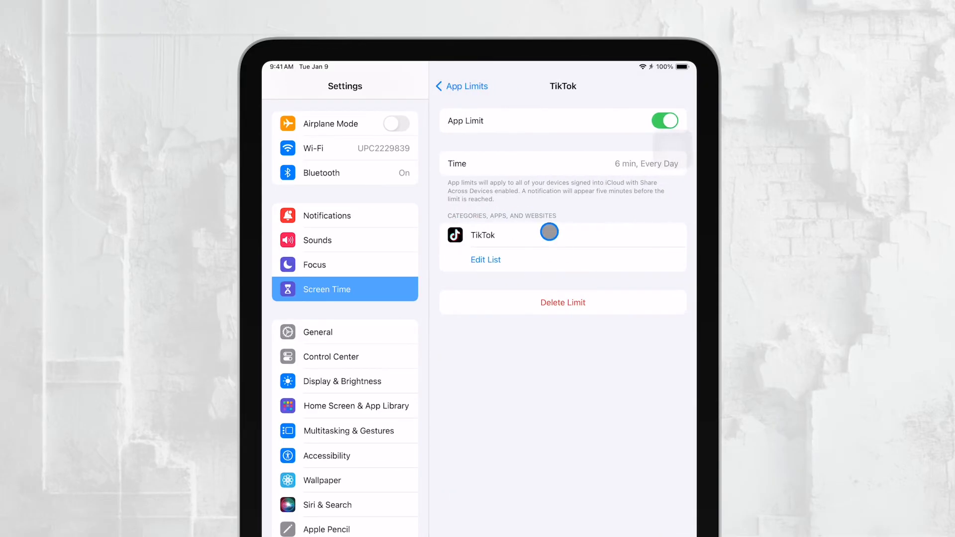
{"action": "left_click", "coordinate": [562, 163]}
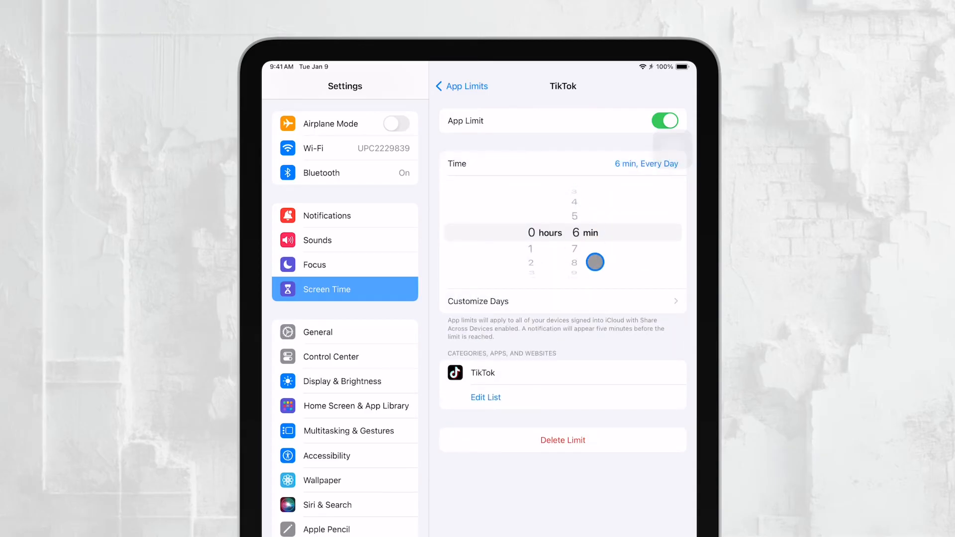
{"action": "left_click", "coordinate": [461, 86]}
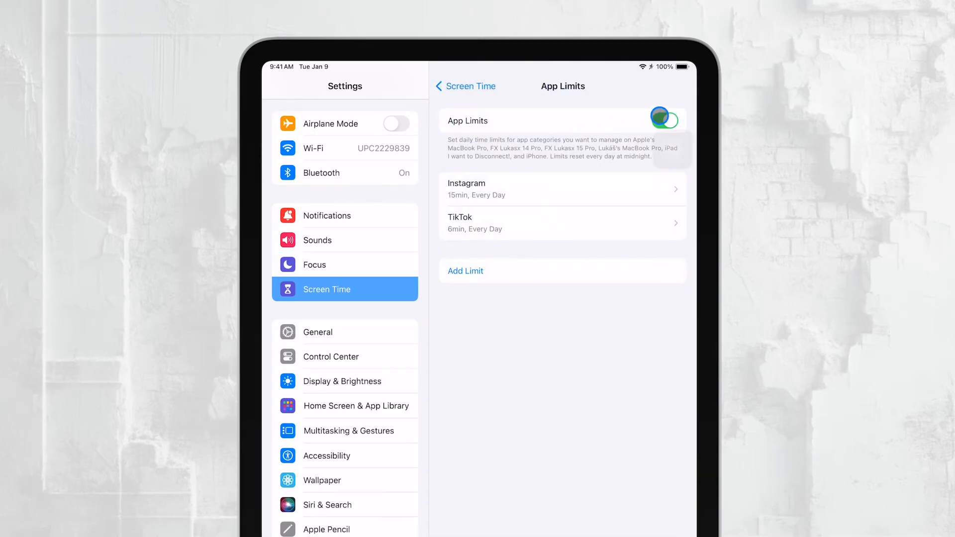
{"action": "left_click", "coordinate": [464, 86]}
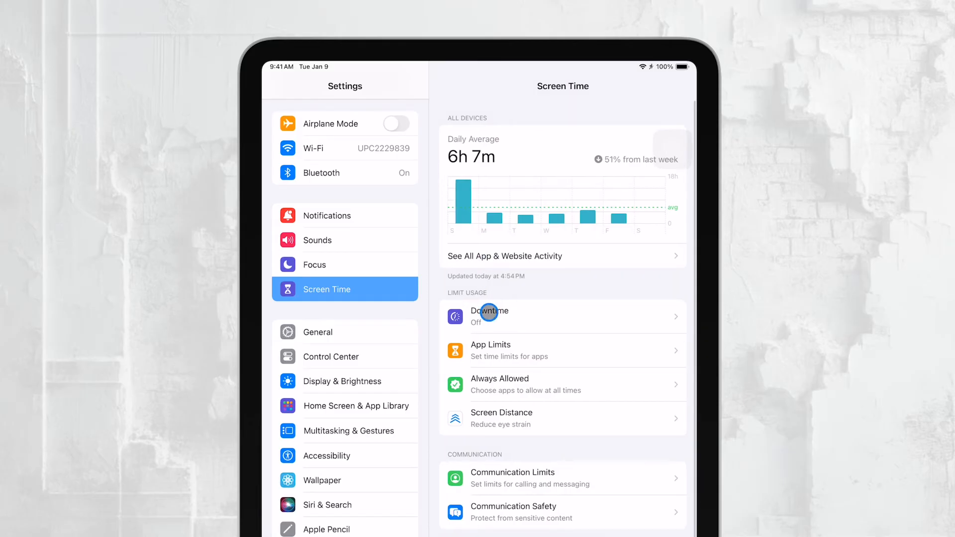
{"action": "left_click", "coordinate": [489, 317]}
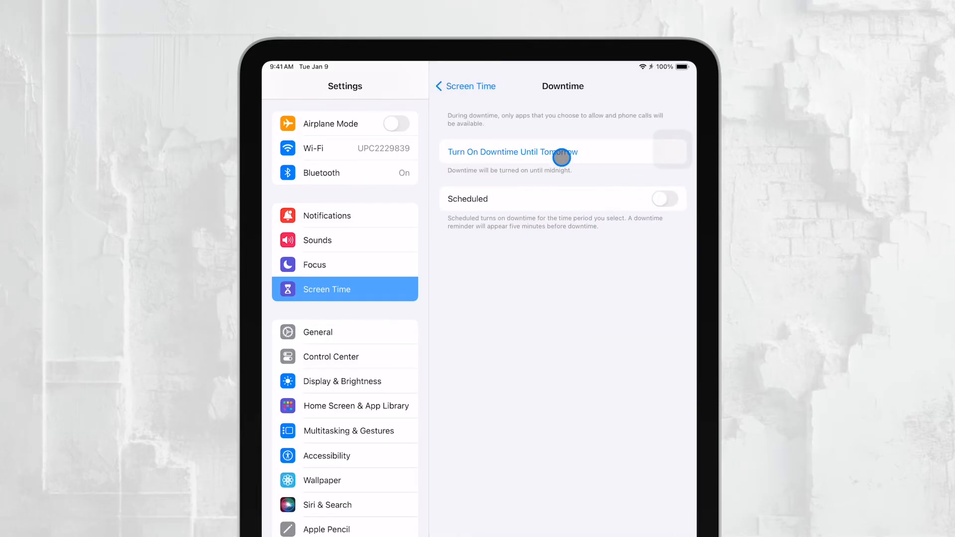
{"action": "mouse_move", "coordinate": [430, 129]}
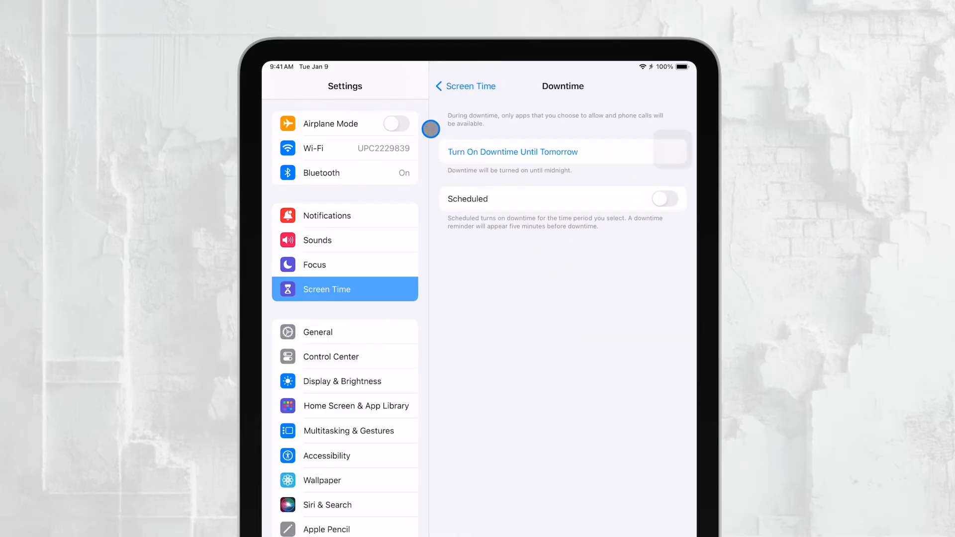
{"action": "mouse_move", "coordinate": [498, 184]}
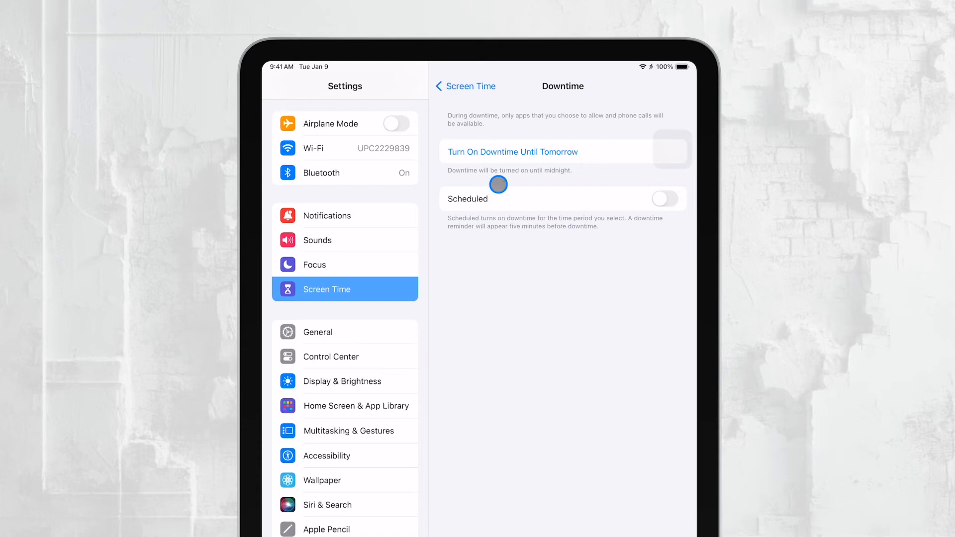
{"action": "left_click", "coordinate": [466, 86]}
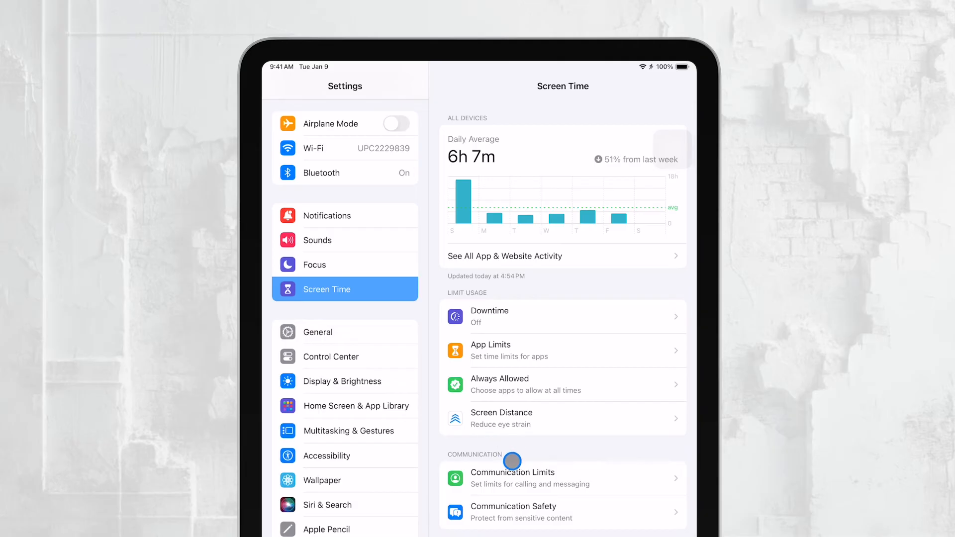
Step: Turn on Content & Privacy Restrictions, leaving iTunes & App Store purchases allowed
{"action": "scroll", "scroll_direction": "down", "scroll_amount": 3}
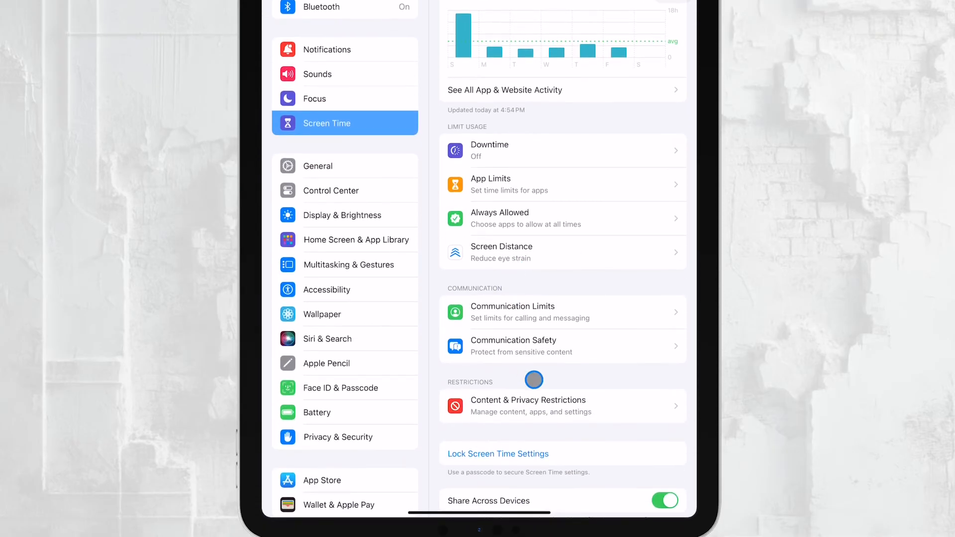
{"action": "left_click", "coordinate": [527, 406]}
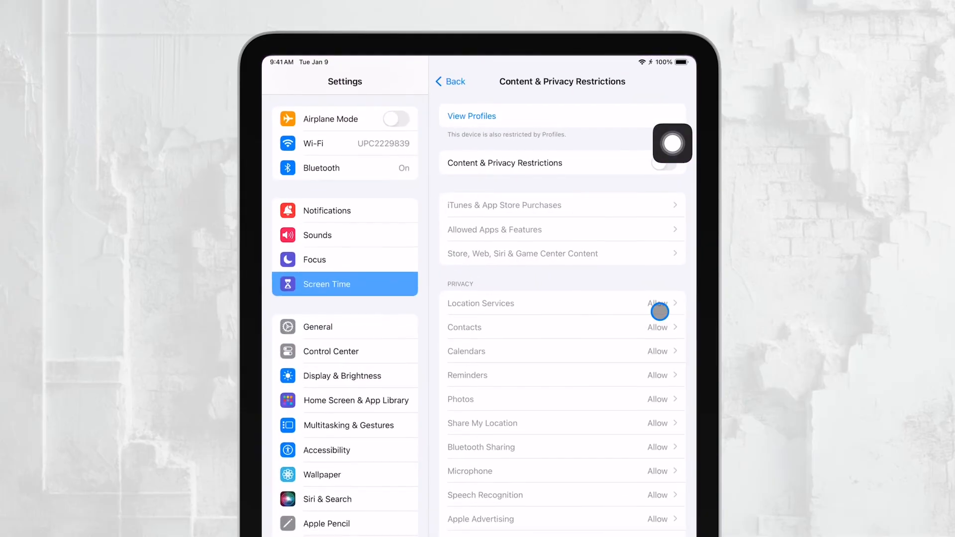
{"action": "left_click", "coordinate": [665, 161]}
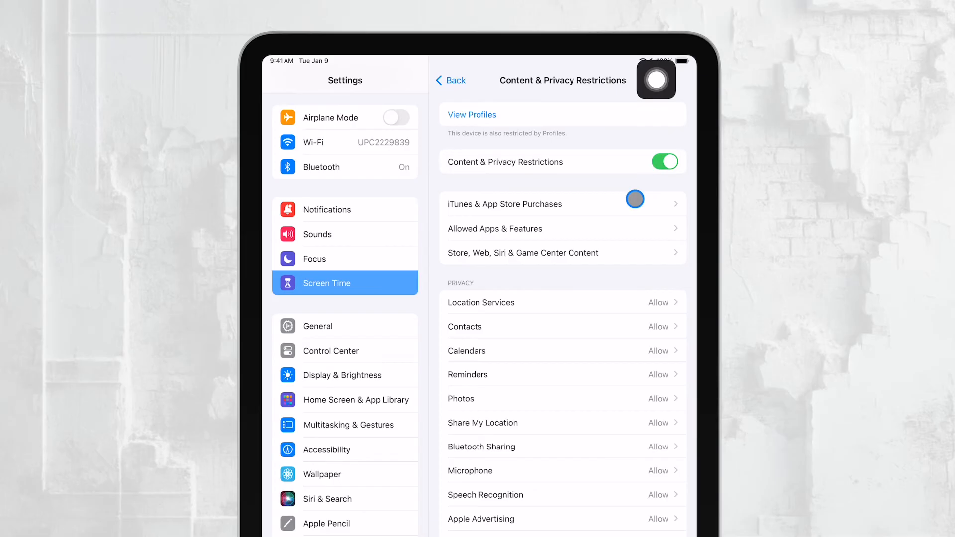
{"action": "left_click", "coordinate": [504, 203]}
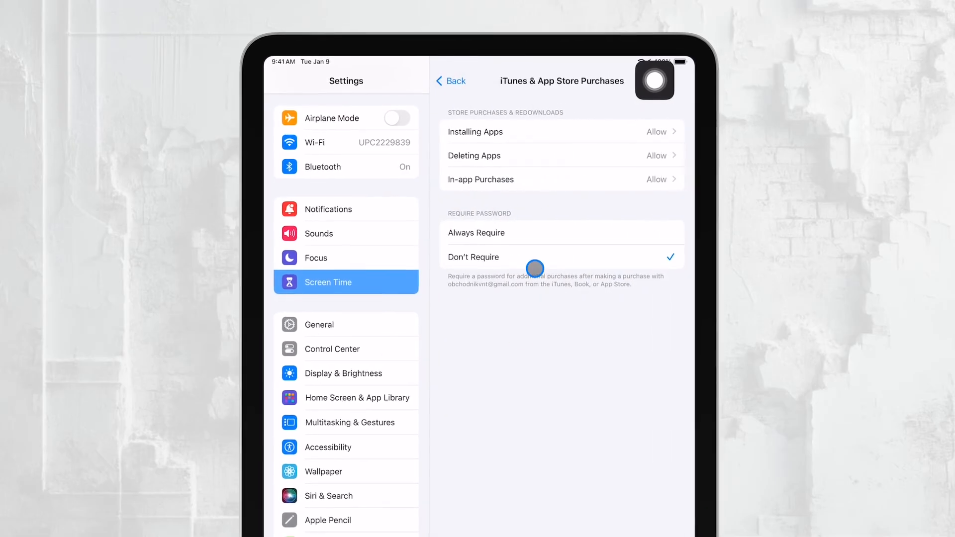
{"action": "left_click", "coordinate": [450, 80]}
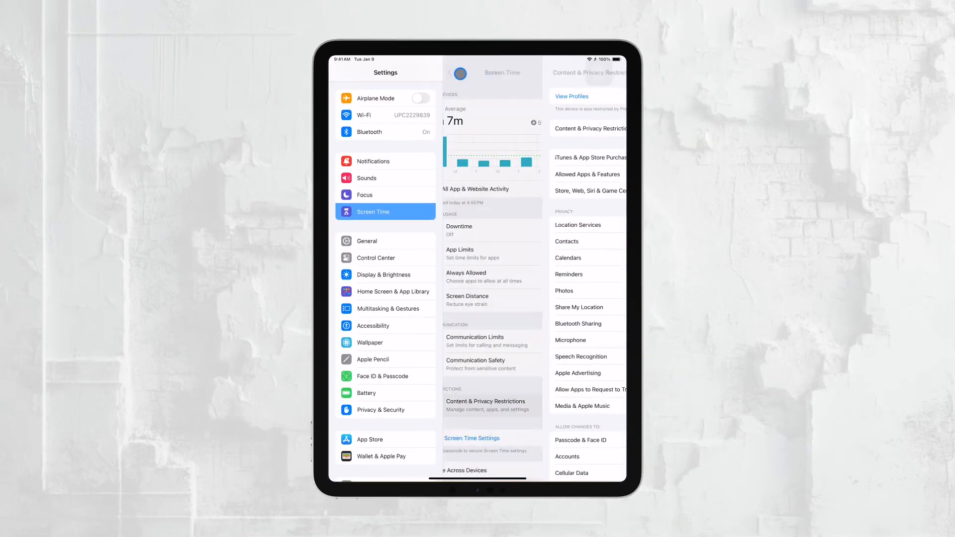
{"action": "left_click", "coordinate": [450, 73]}
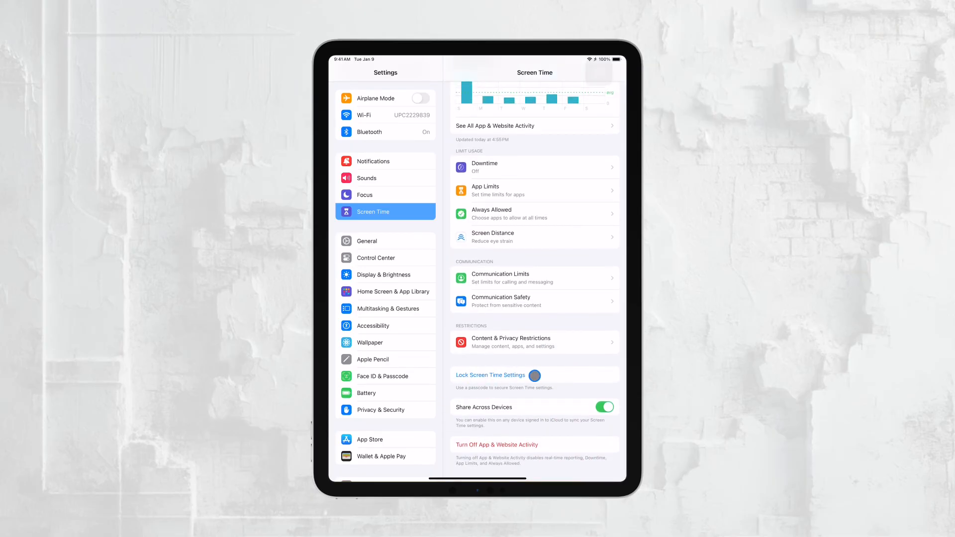
Step: Open the Screen Time passcode sheet, cancel without a passcode, and go to the home screen
{"action": "left_click", "coordinate": [491, 374]}
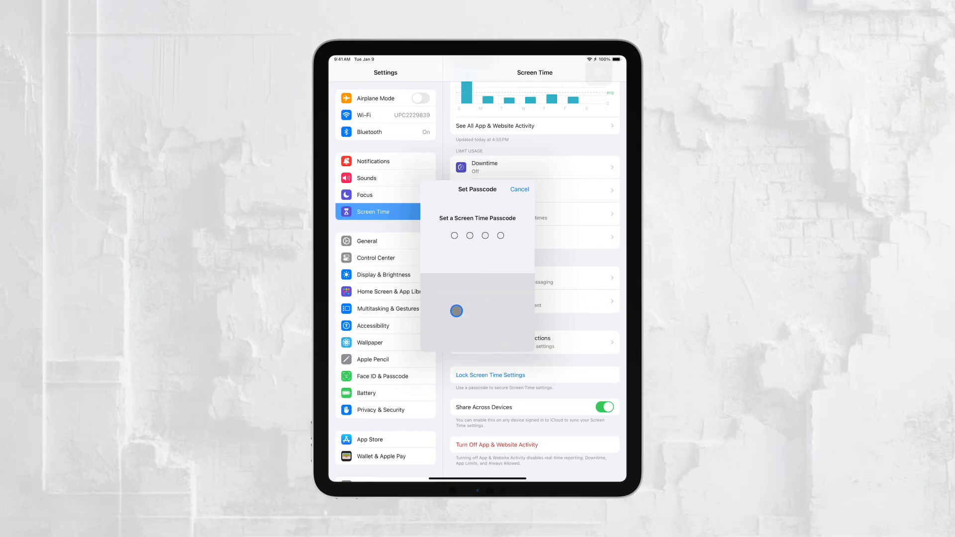
{"action": "mouse_move", "coordinate": [487, 335]}
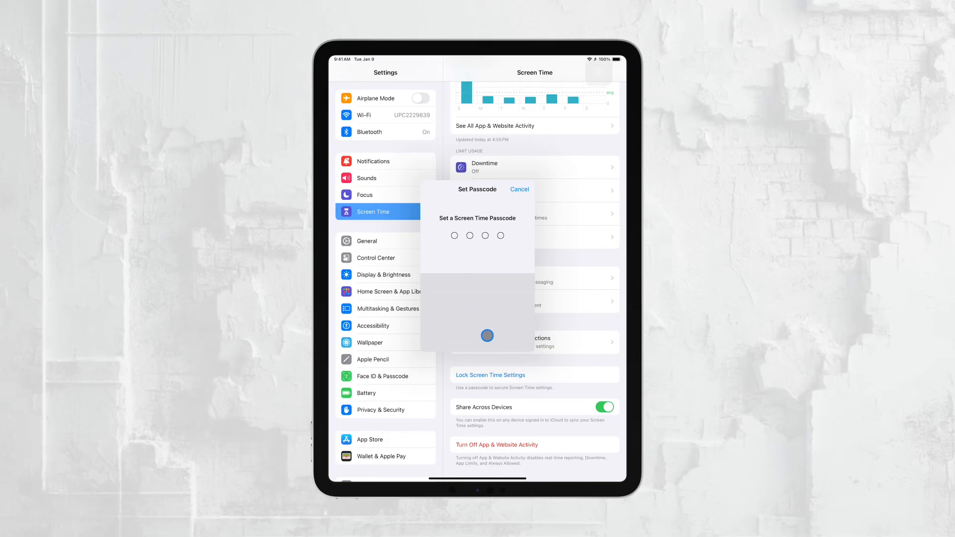
{"action": "left_click", "coordinate": [518, 189]}
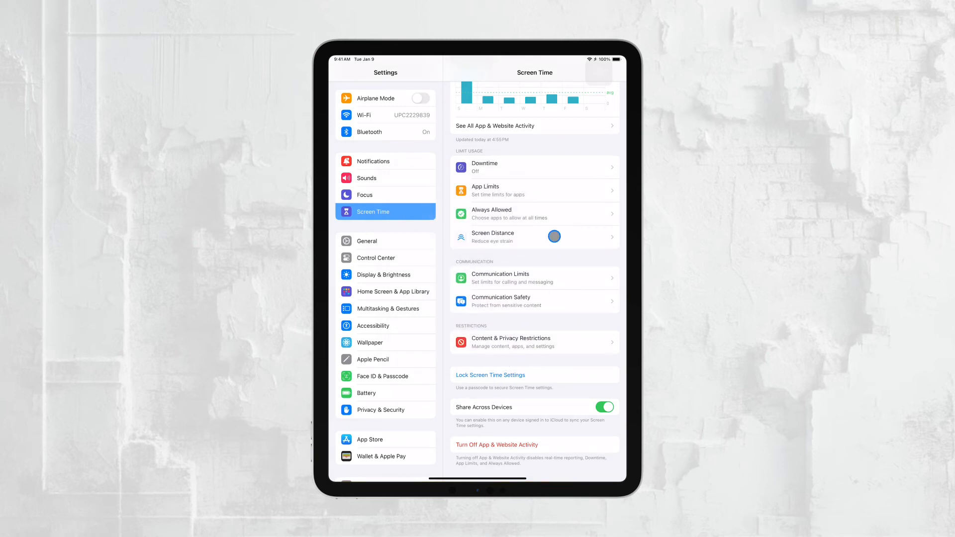
{"action": "scroll", "scroll_direction": "down", "scroll_amount": 3}
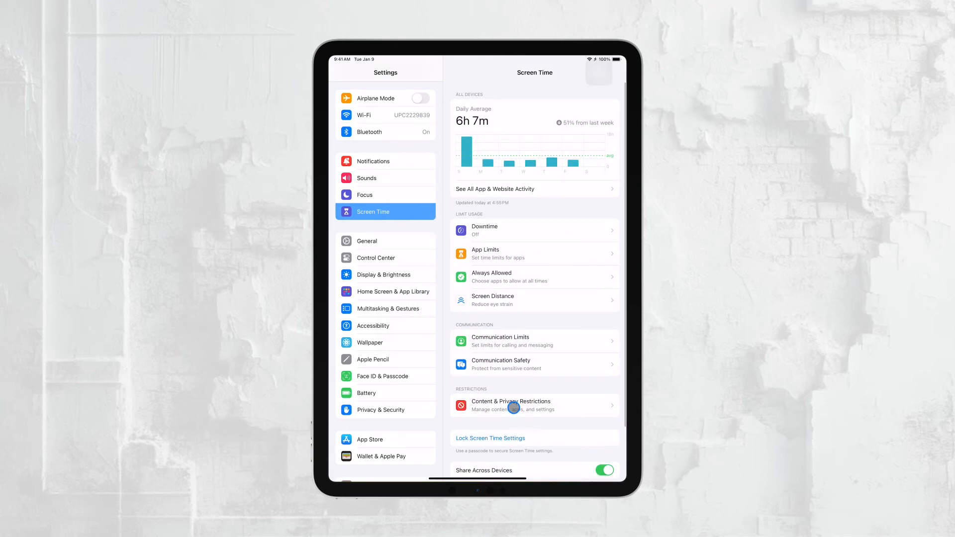
{"action": "left_click", "coordinate": [510, 405]}
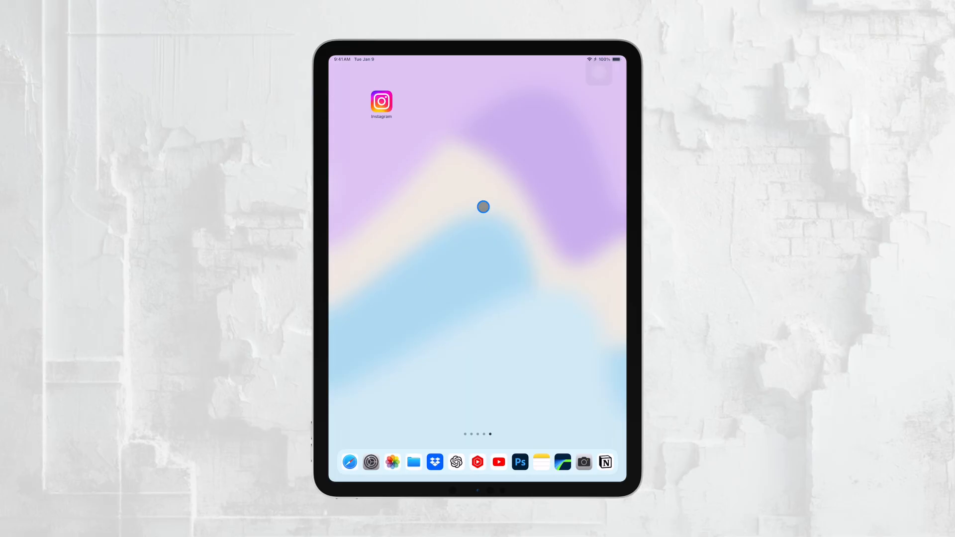
Step: Return to Settings and scroll the sidebar down to the installed apps list
{"action": "scroll", "scroll_direction": "left", "scroll_amount": 3}
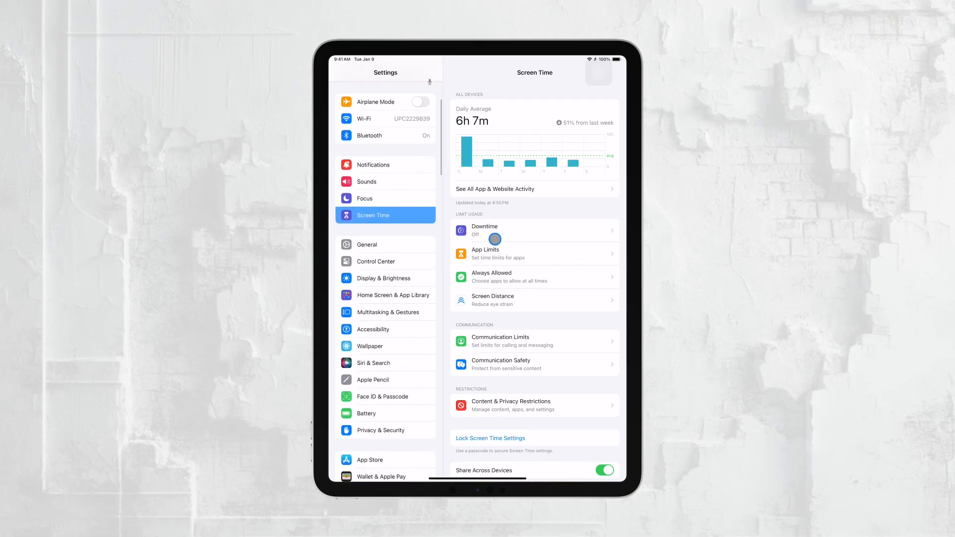
{"action": "scroll", "scroll_direction": "down", "scroll_amount": 3}
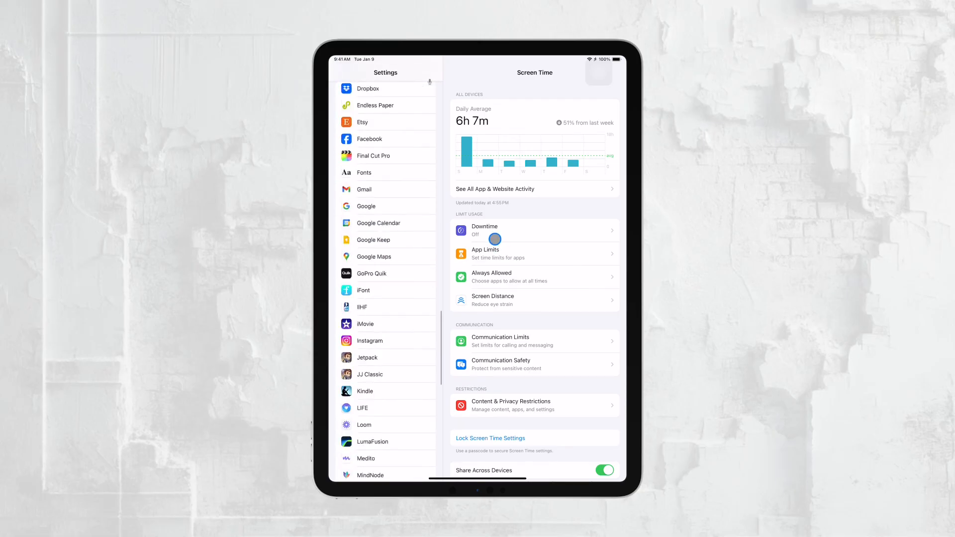